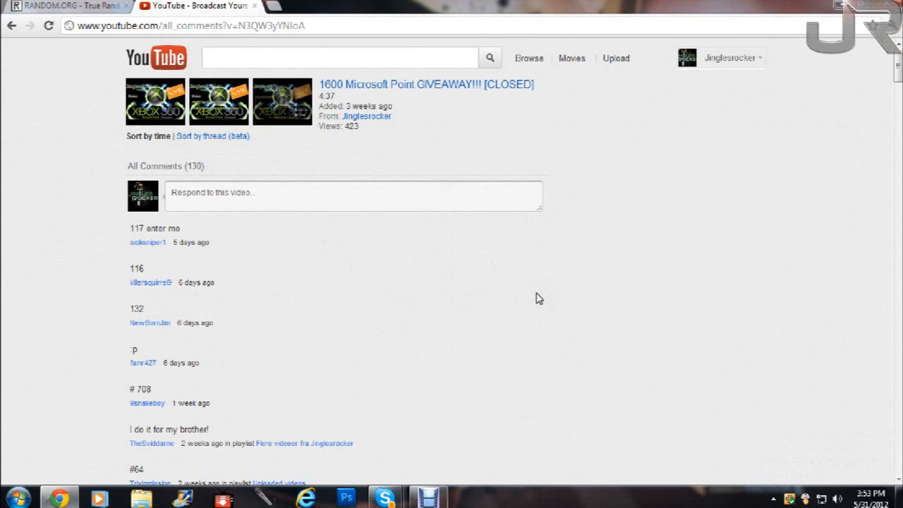
pyautogui.moveTo(525, 287)
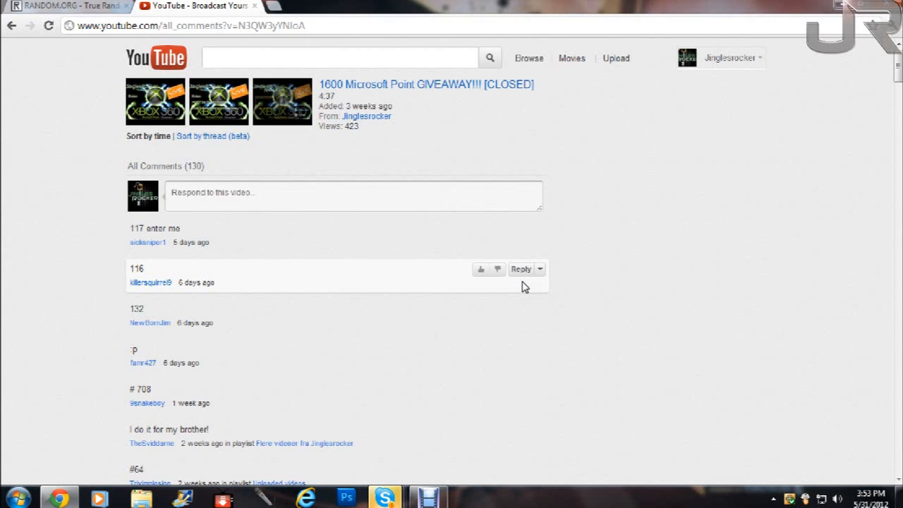
pyautogui.moveTo(393, 277)
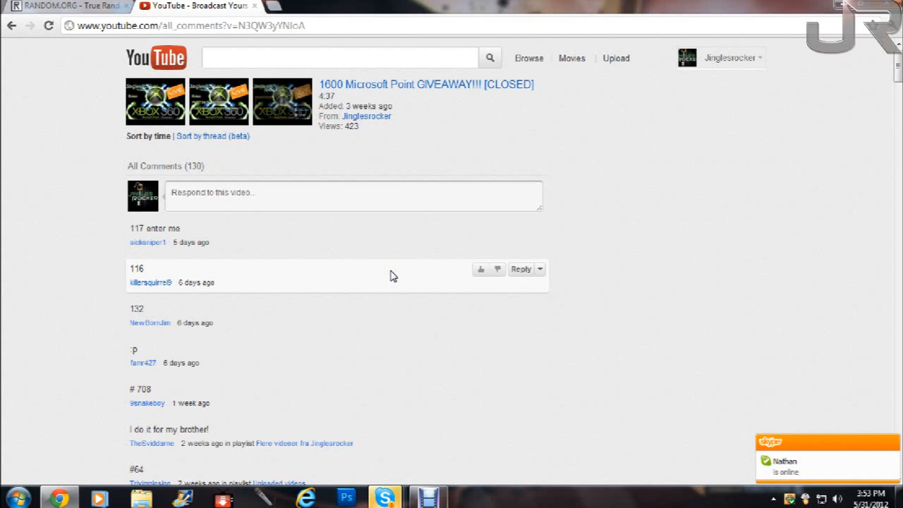
pyautogui.moveTo(418, 262)
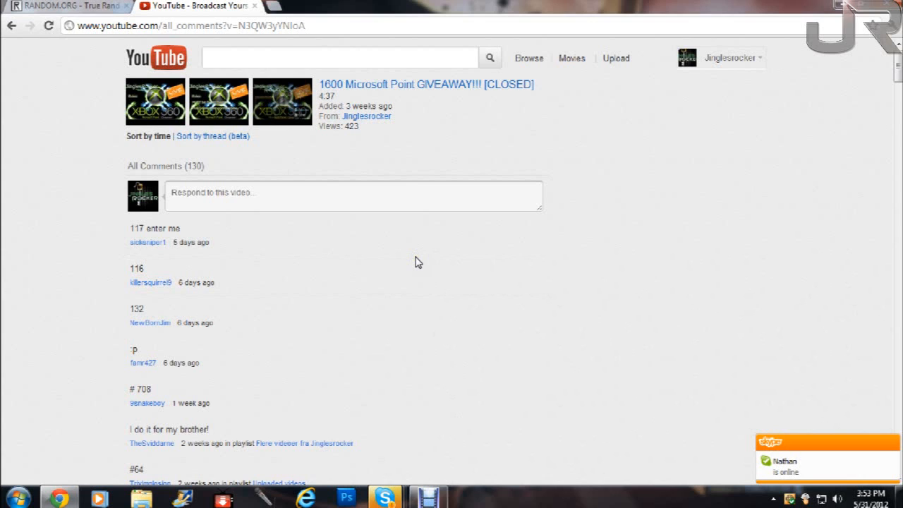
pyautogui.moveTo(410, 256)
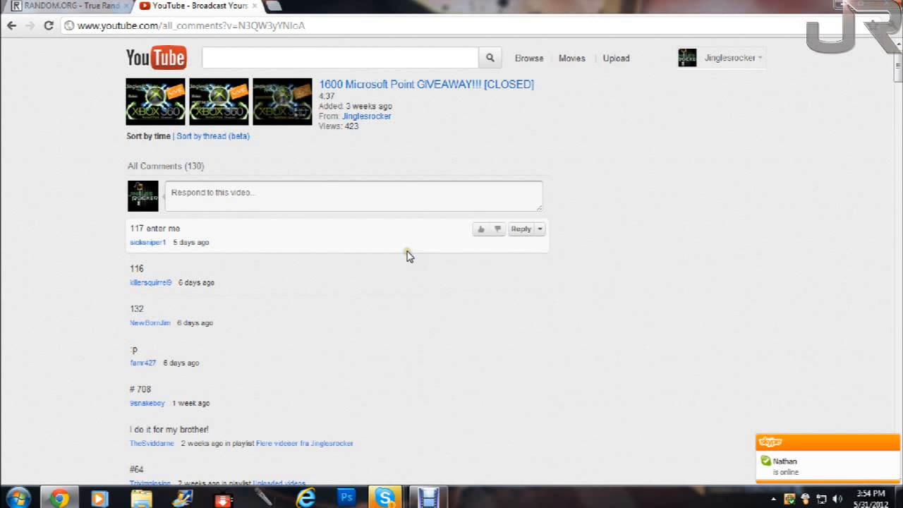
pyautogui.moveTo(571, 393)
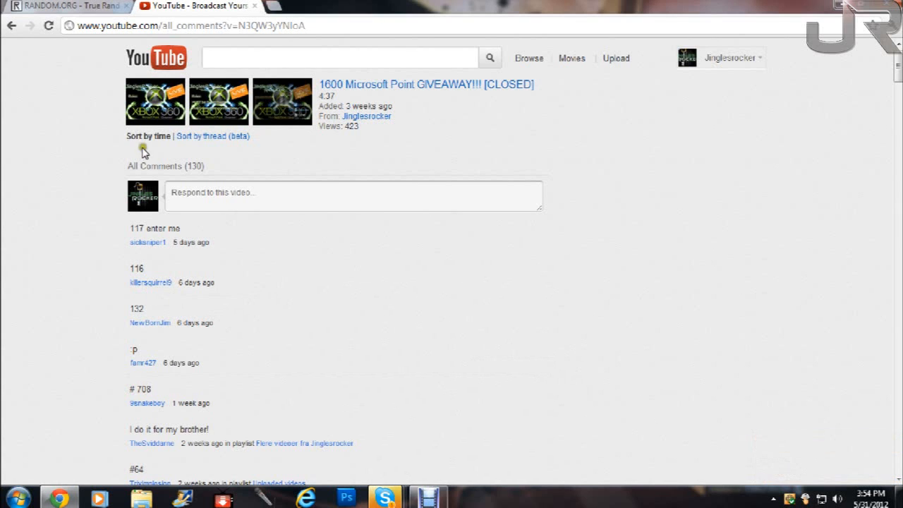
# Draw a random number from 1 to 130 on RANDOM.ORG, getting 115, then return to YouTube.
pyautogui.click(67, 6)
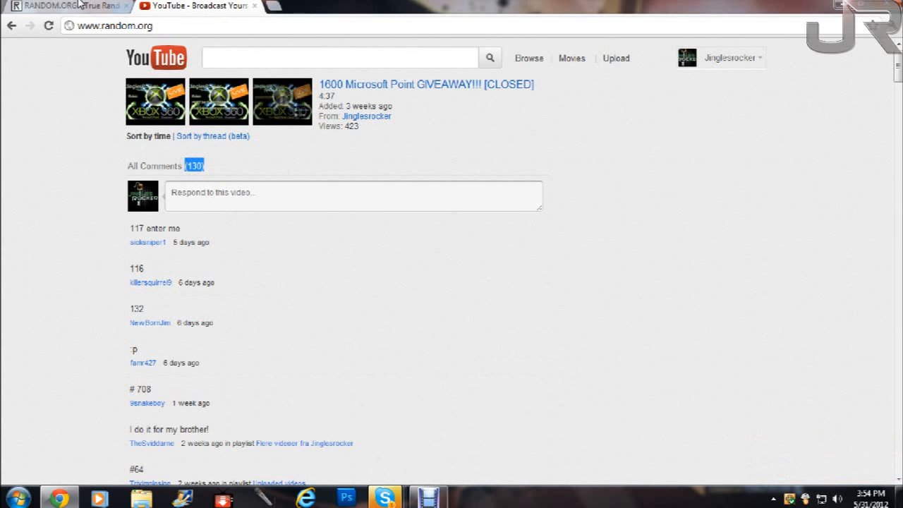
pyautogui.click(64, 5)
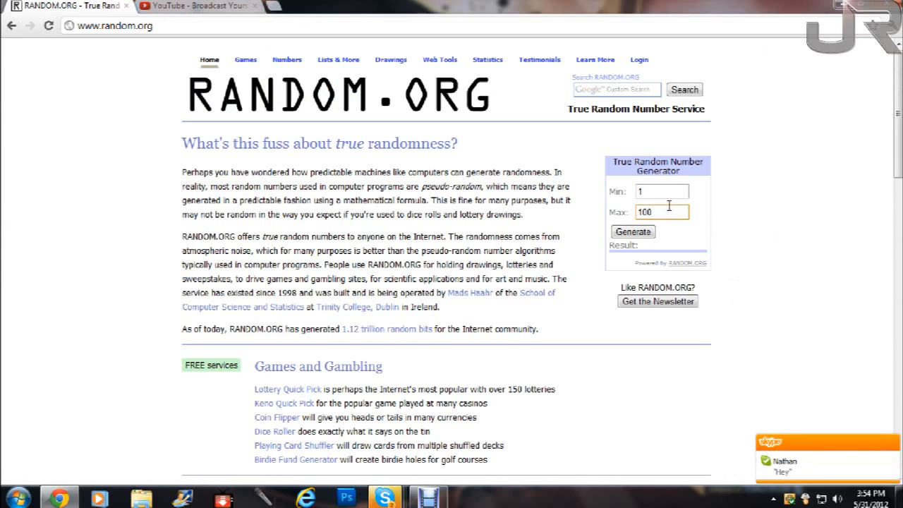
pyautogui.write('30')
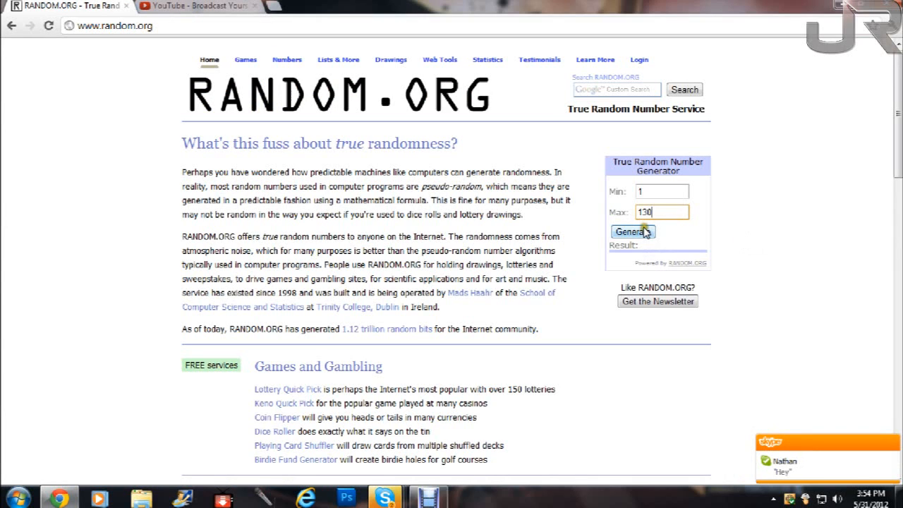
pyautogui.click(633, 231)
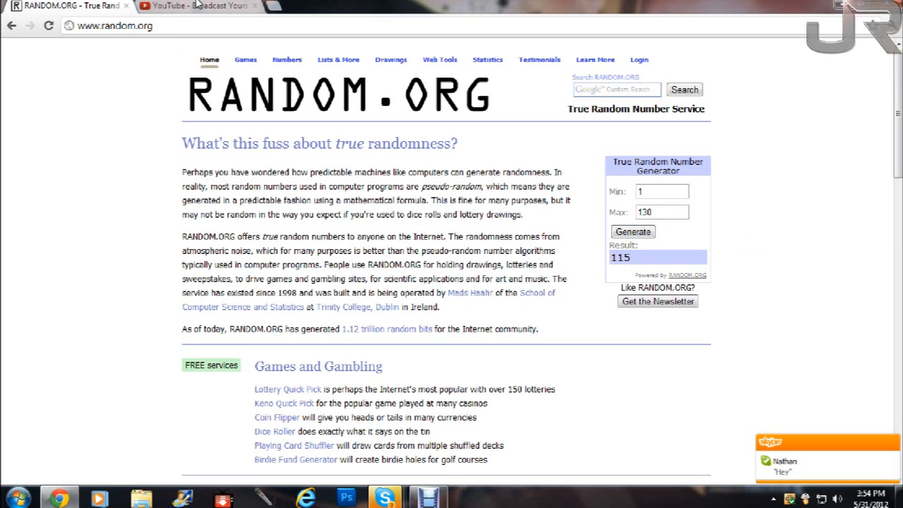
pyautogui.click(198, 6)
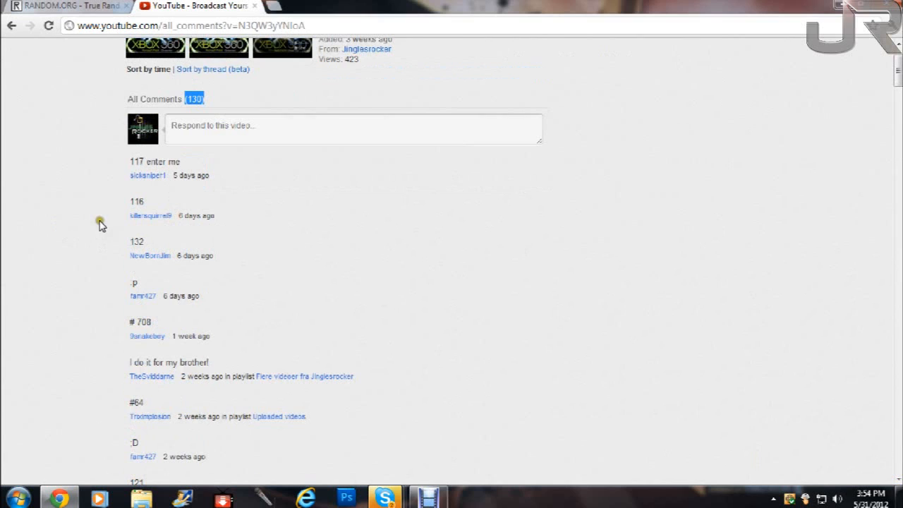
pyautogui.moveTo(221, 168)
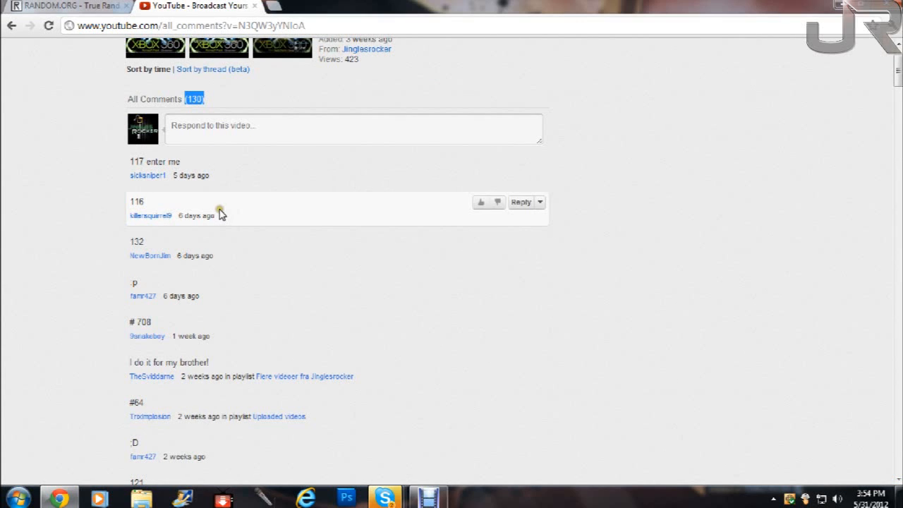
# Scroll down to the 115th comment and open that commenter's channel.
pyautogui.scroll(-3)
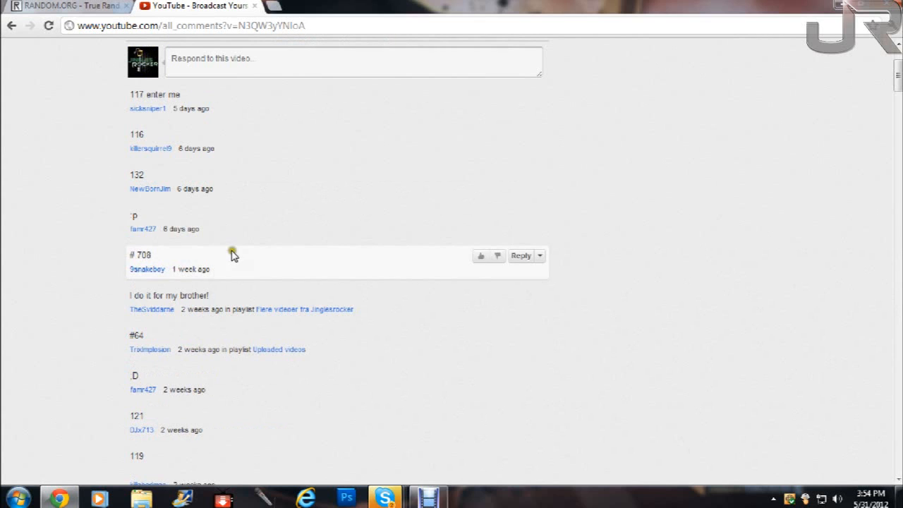
pyautogui.scroll(-3)
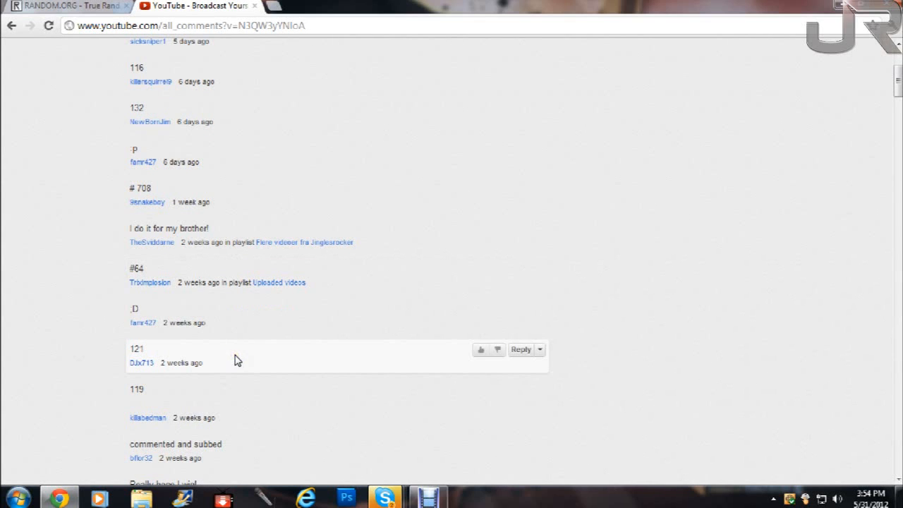
pyautogui.scroll(-3)
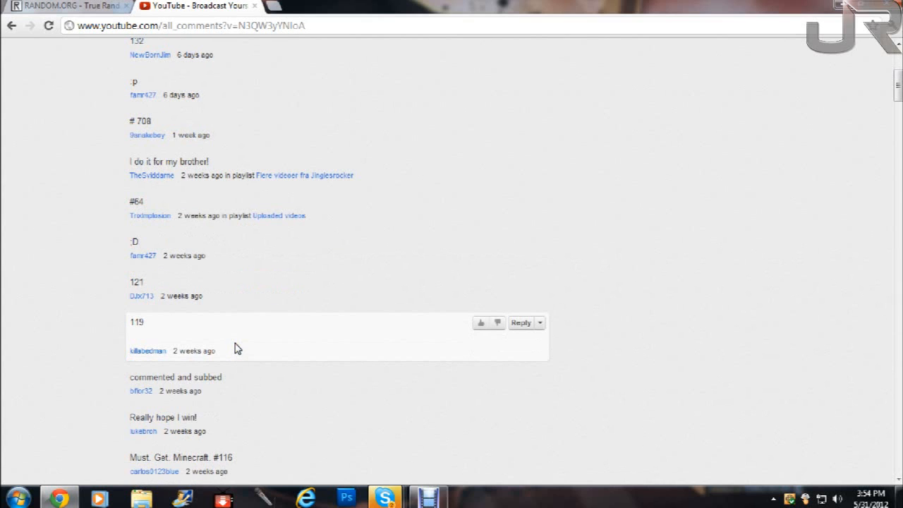
pyautogui.scroll(-3)
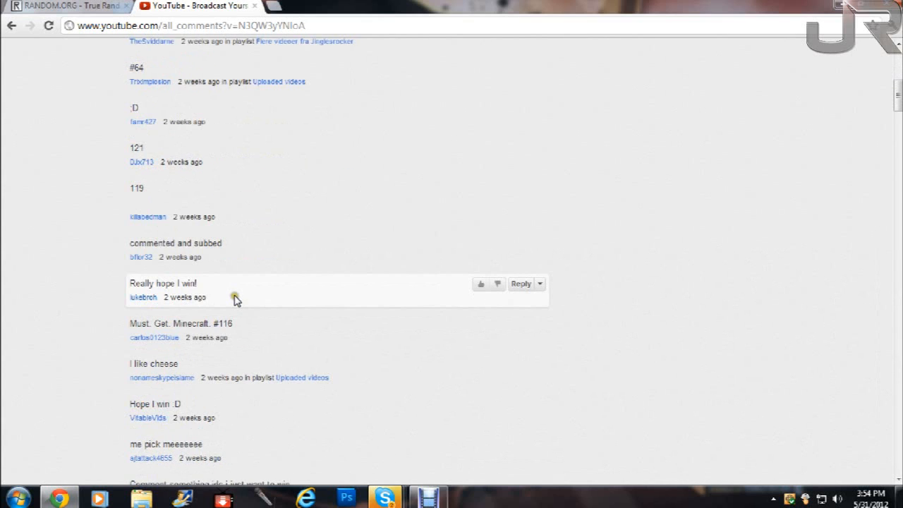
pyautogui.scroll(-3)
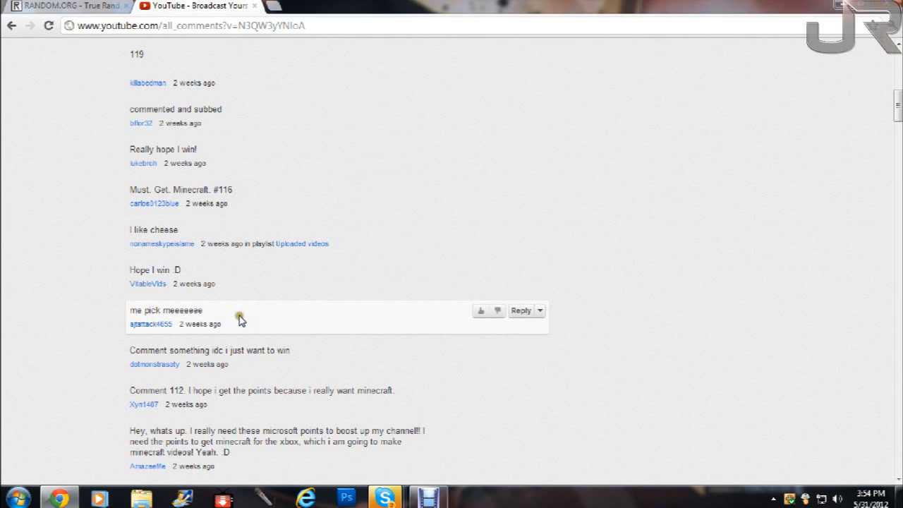
pyautogui.moveTo(163, 334)
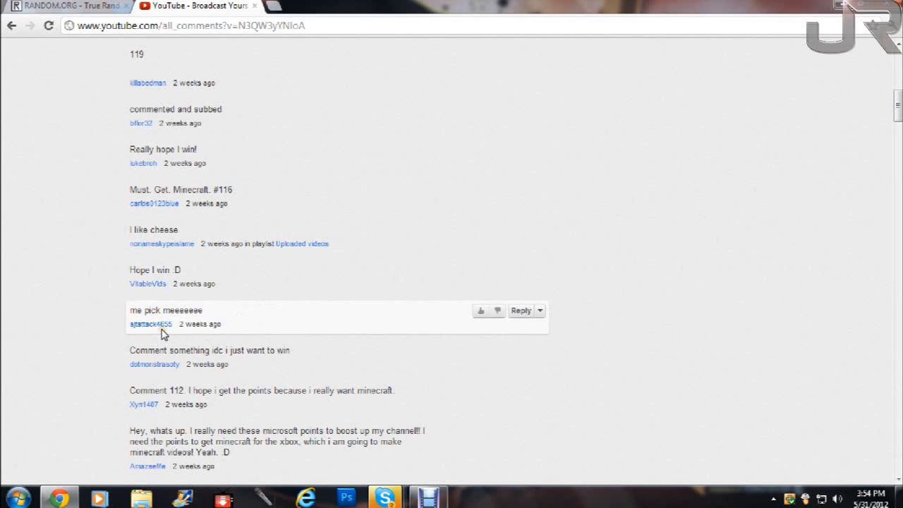
pyautogui.moveTo(150, 323)
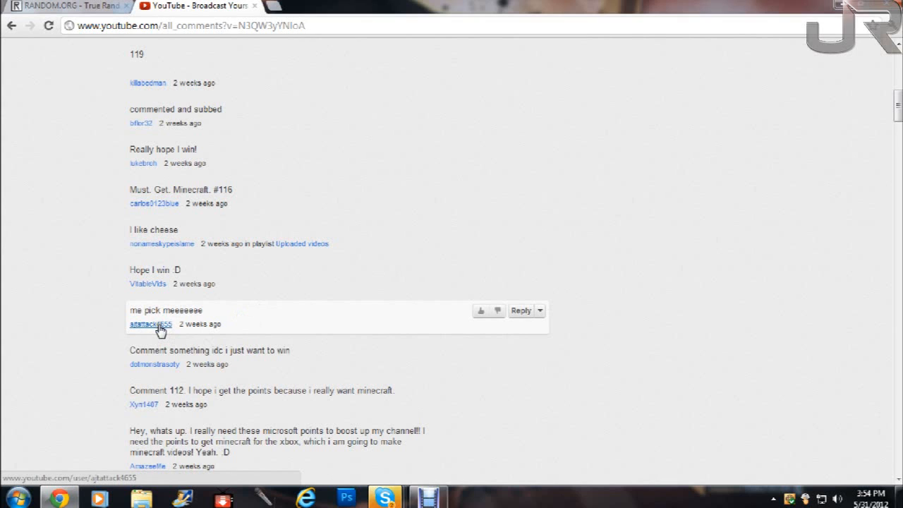
pyautogui.click(150, 323)
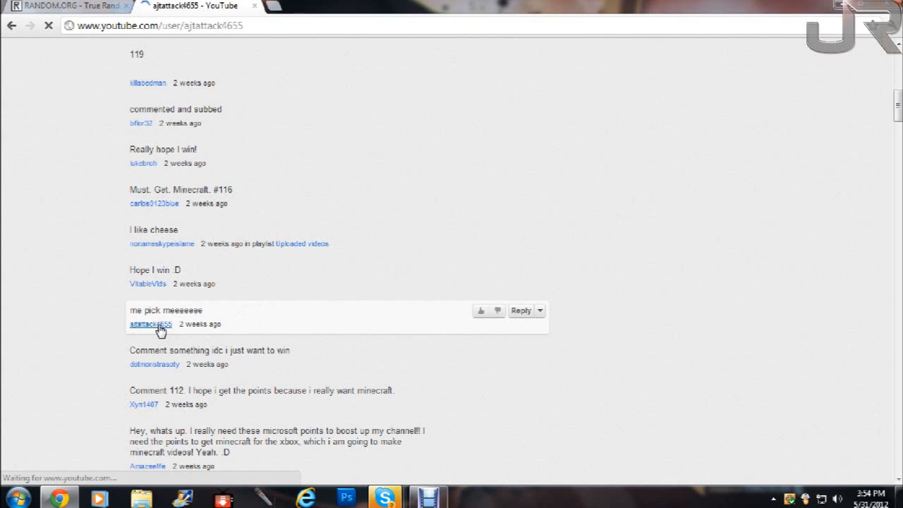
# Browse the winner's channel feed and select their username for reuse.
pyautogui.click(151, 324)
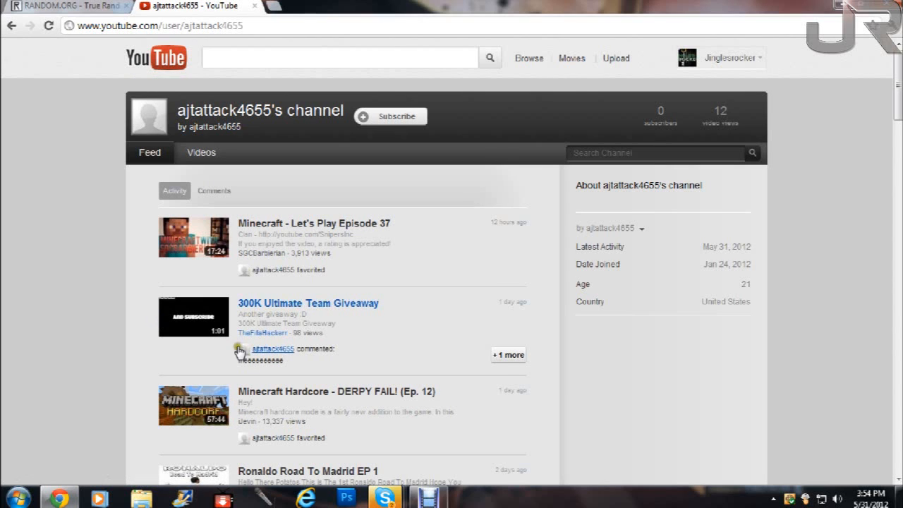
pyautogui.scroll(-3)
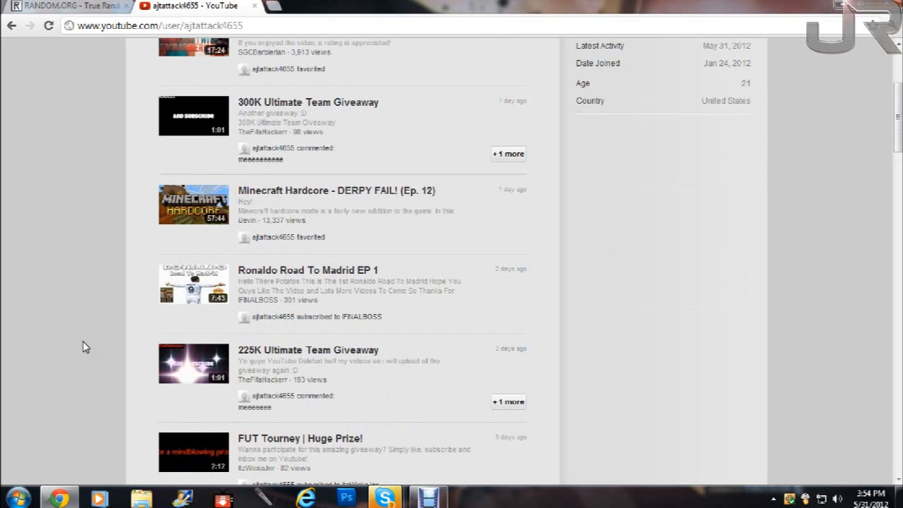
pyautogui.moveTo(125, 264)
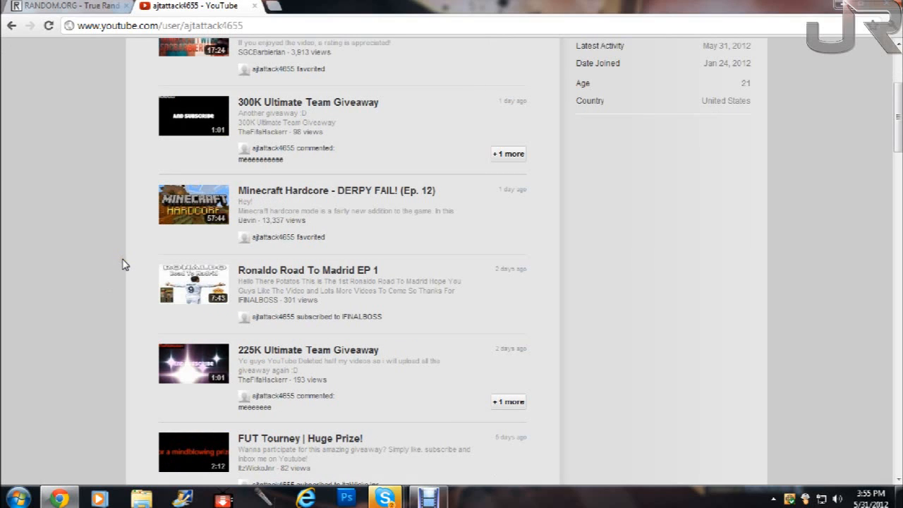
pyautogui.moveTo(127, 231)
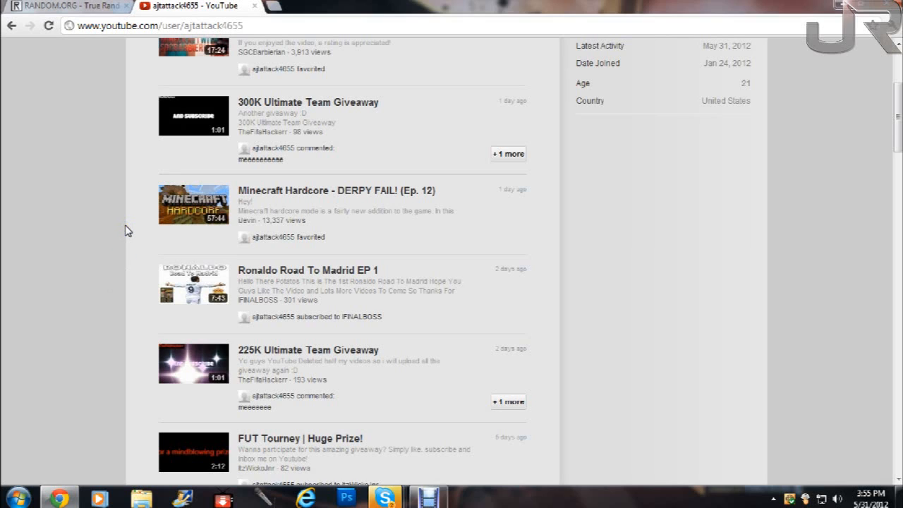
pyautogui.moveTo(243, 279)
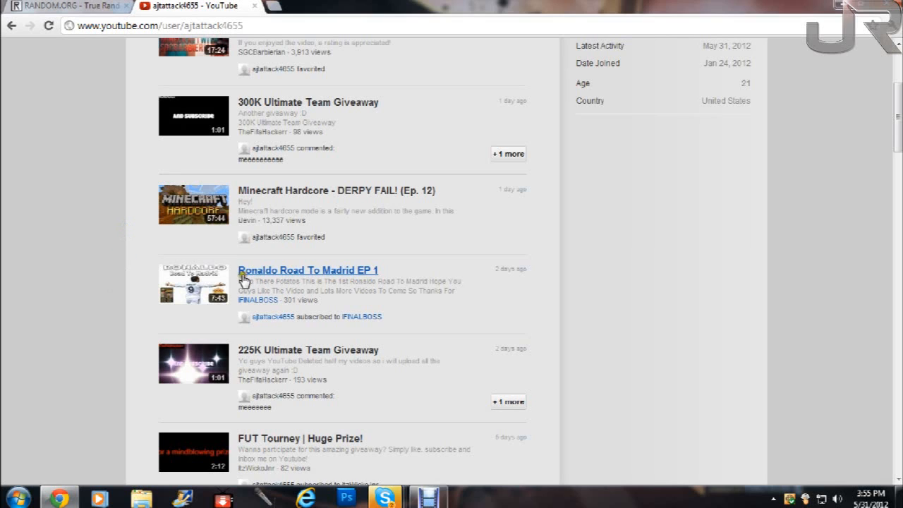
pyautogui.moveTo(143, 286)
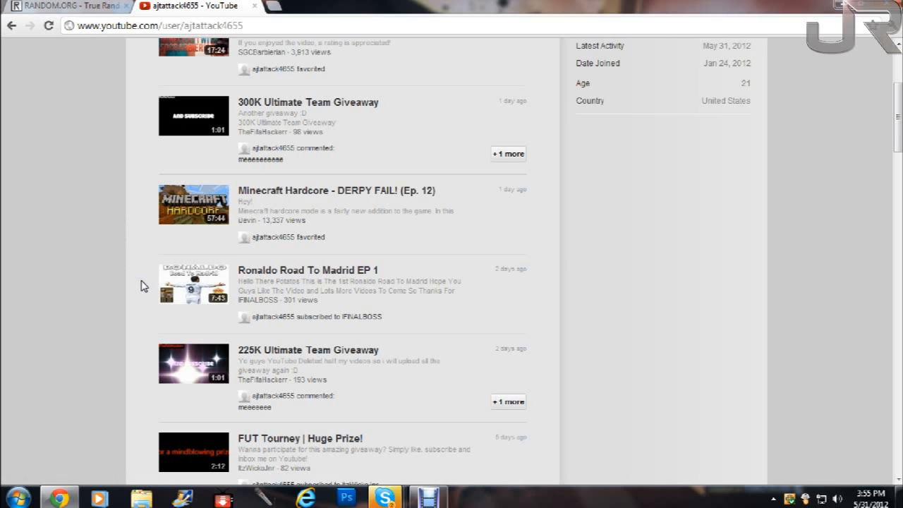
pyautogui.scroll(-3)
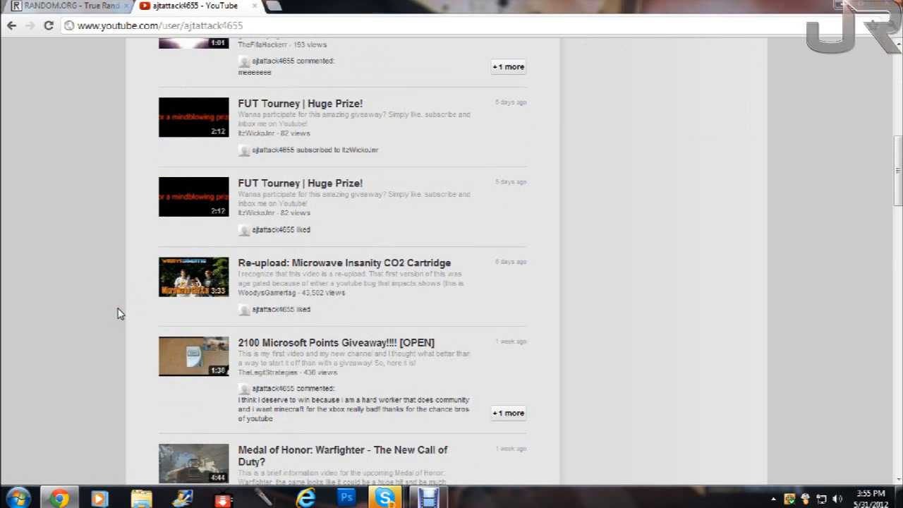
pyautogui.scroll(-3)
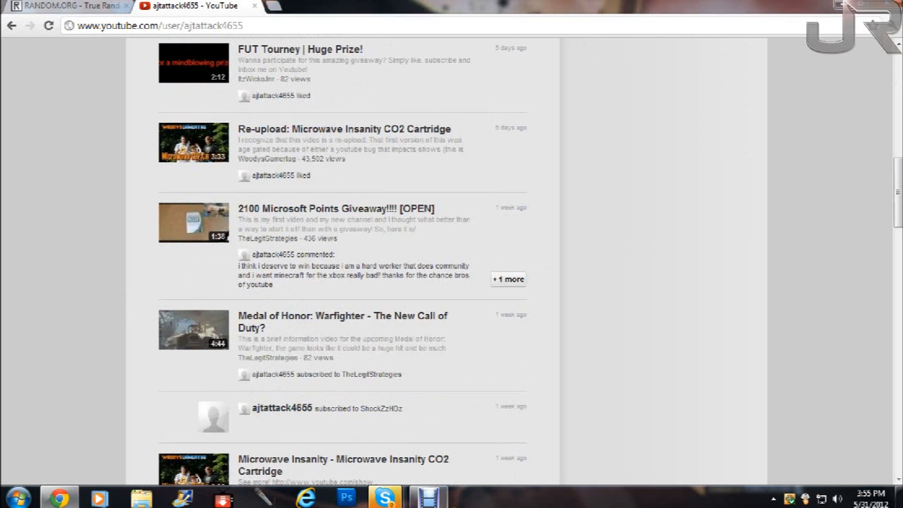
pyautogui.click(386, 498)
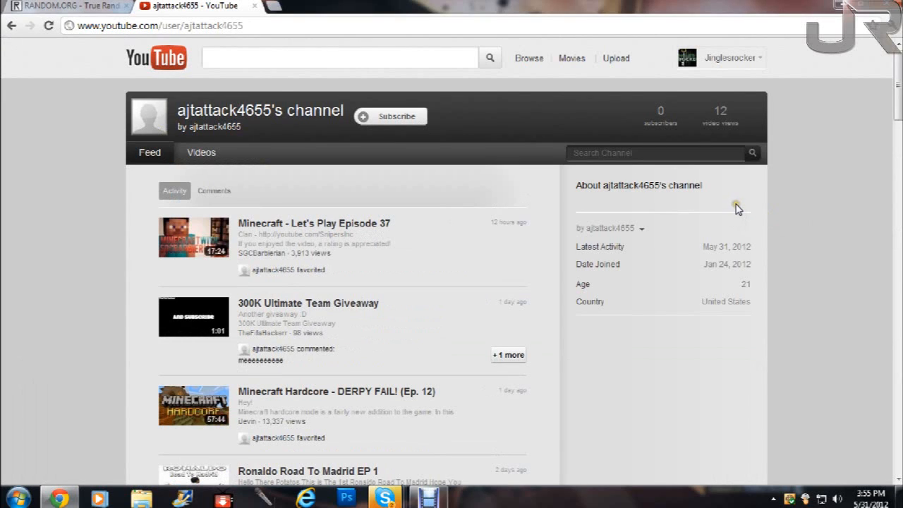
pyautogui.moveTo(738, 209)
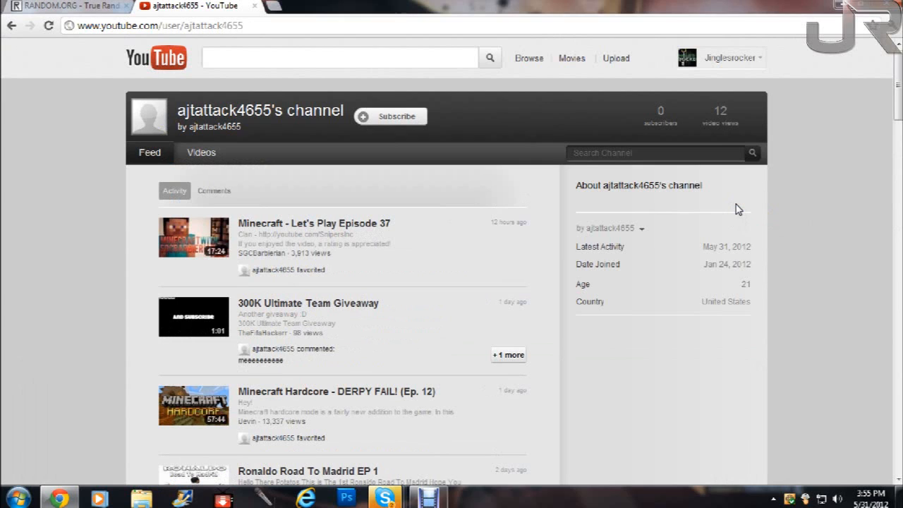
pyautogui.moveTo(506, 152)
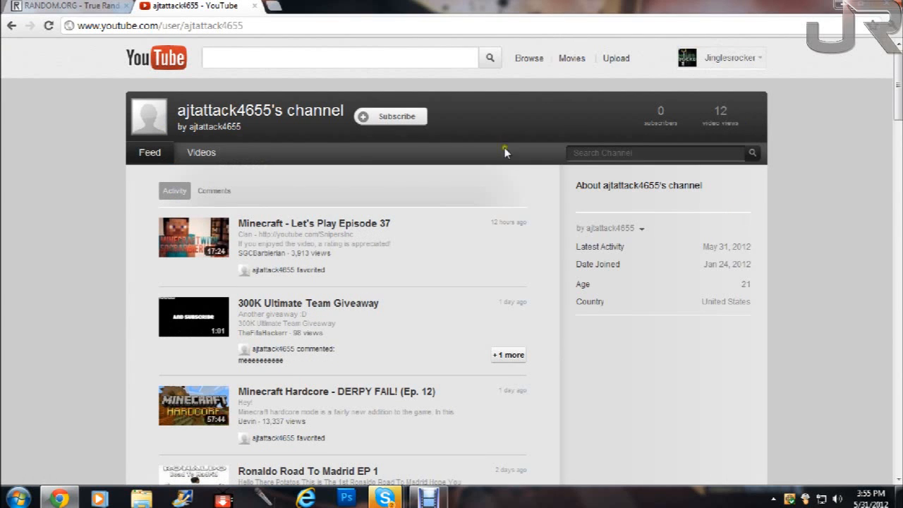
pyautogui.moveTo(258, 122)
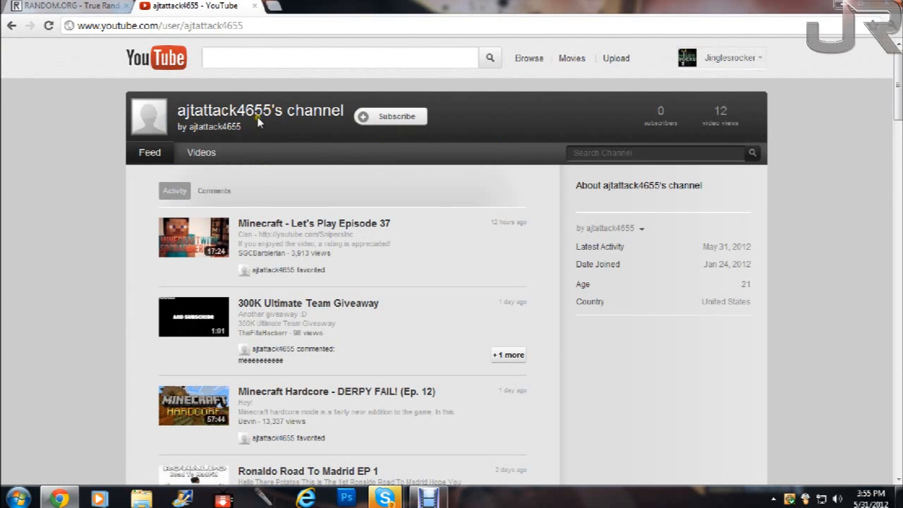
pyautogui.doubleClick(208, 125)
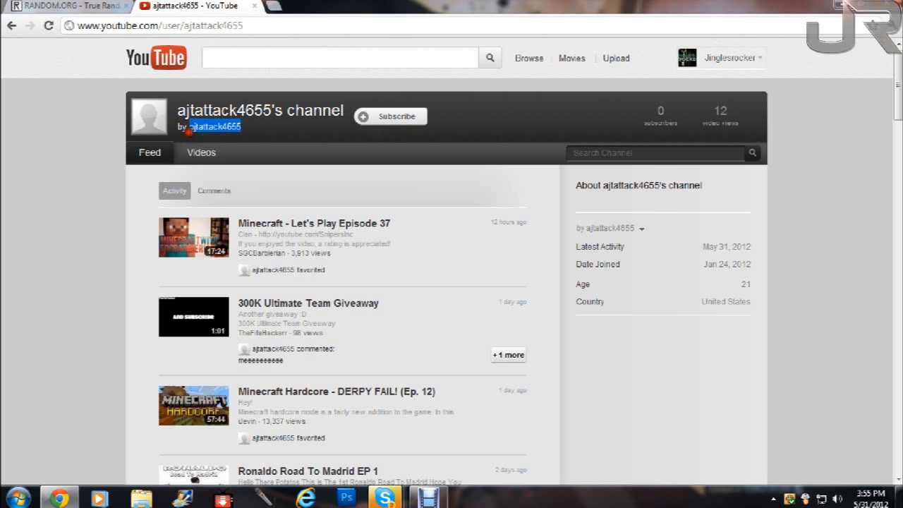
pyautogui.click(750, 57)
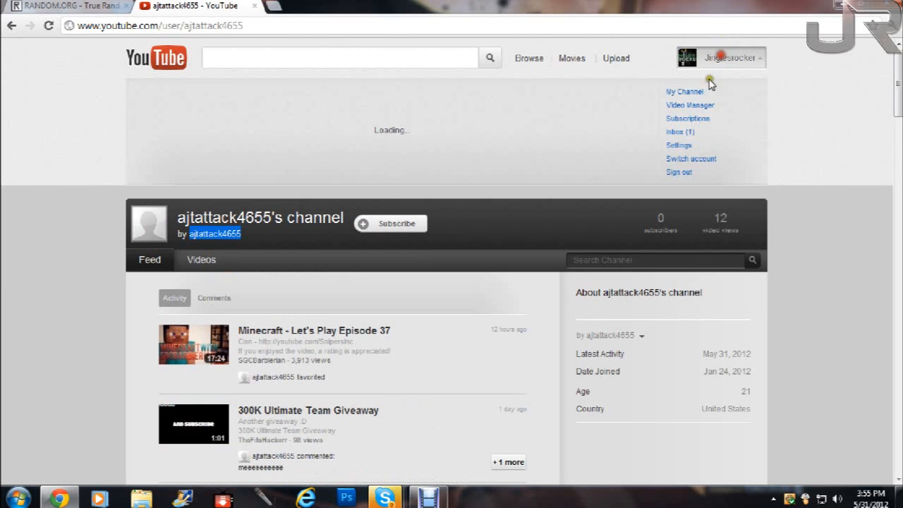
# Start a private message to the winner with subject 'You Won Hopefully You Answer'.
pyautogui.click(676, 132)
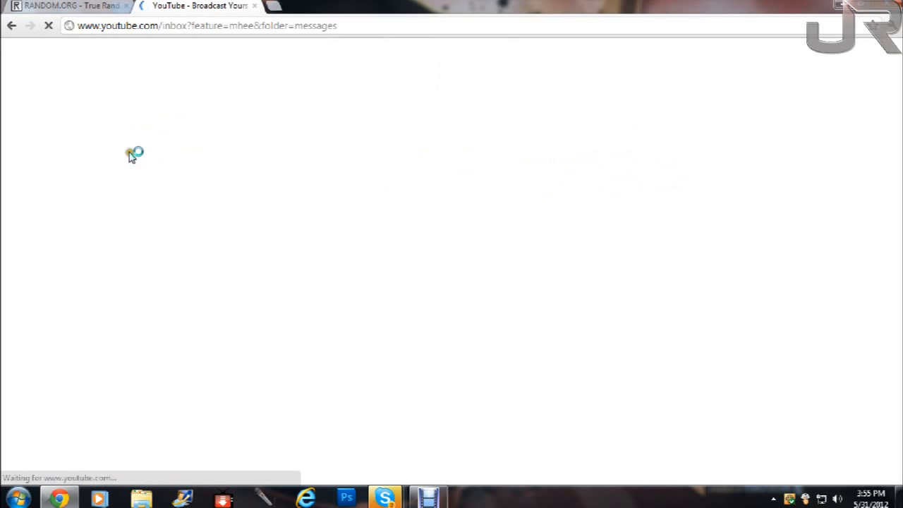
pyautogui.rightClick(362, 291)
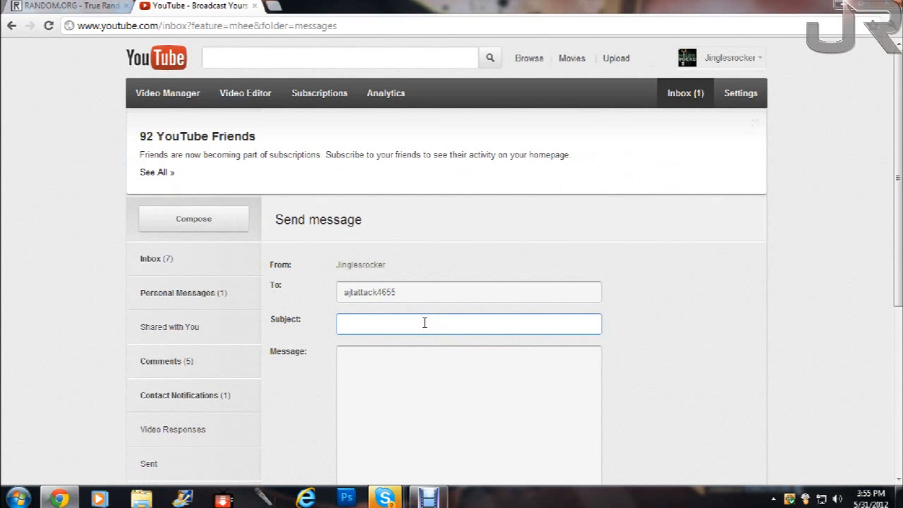
pyautogui.write('You WOn')
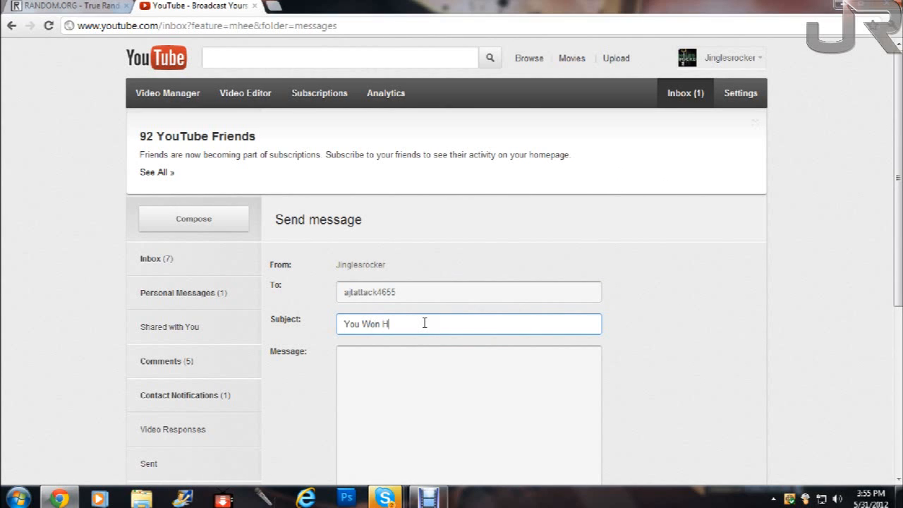
pyautogui.write('opefully')
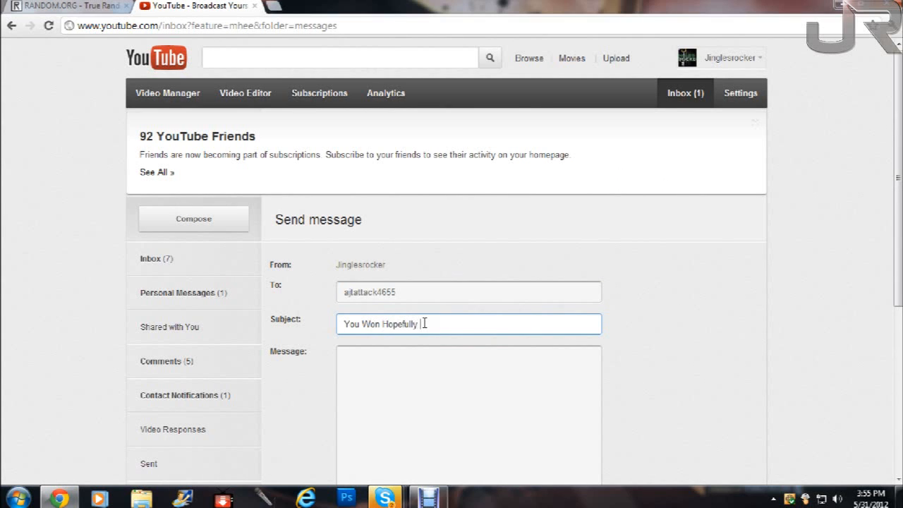
pyautogui.write('You Answer')
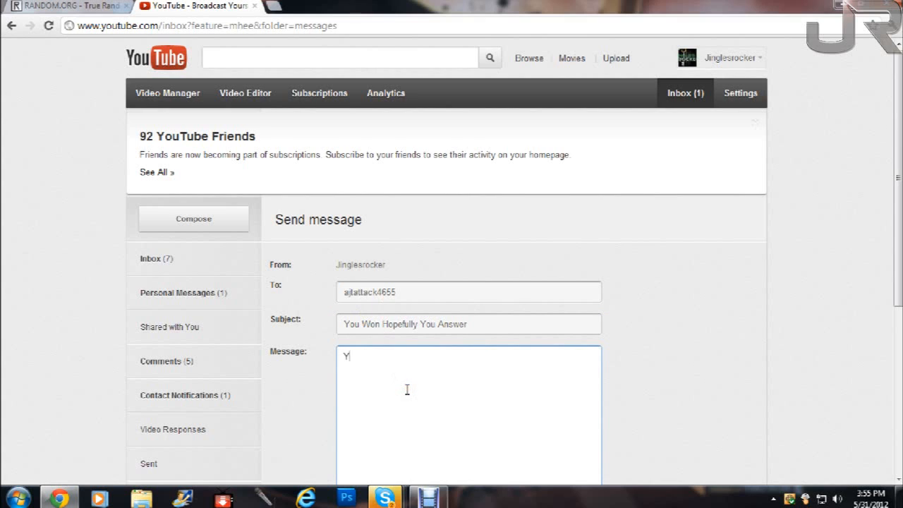
# Write the body: they won 1600 Microsoft points, congratulations, answer by tomorrow.
pyautogui.write('ou just won')
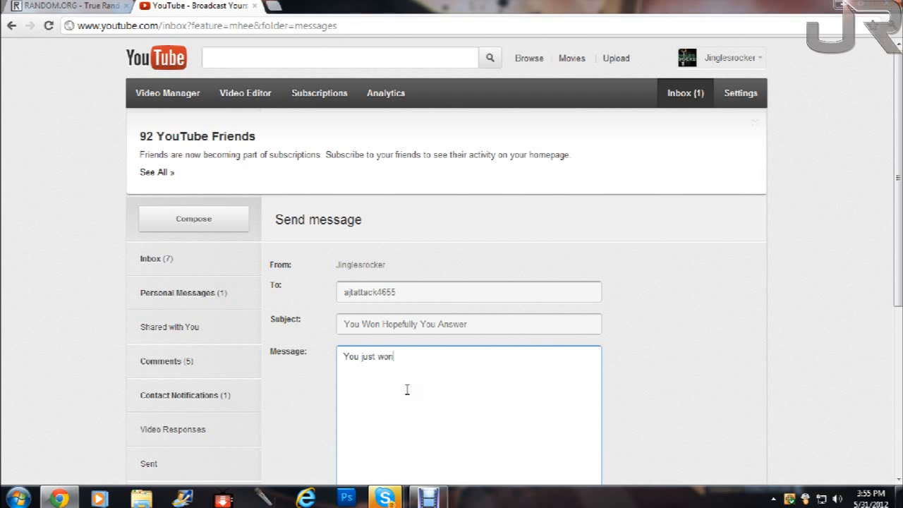
pyautogui.write('1')
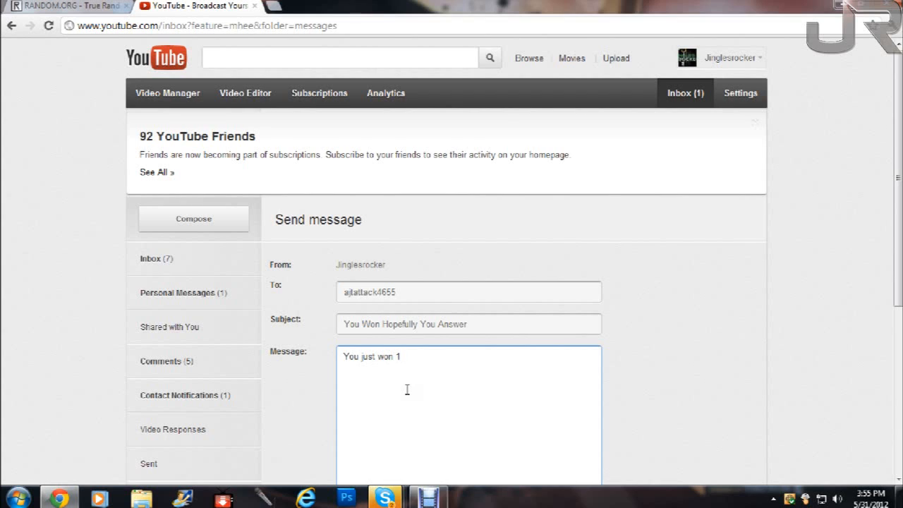
pyautogui.write('600 micro')
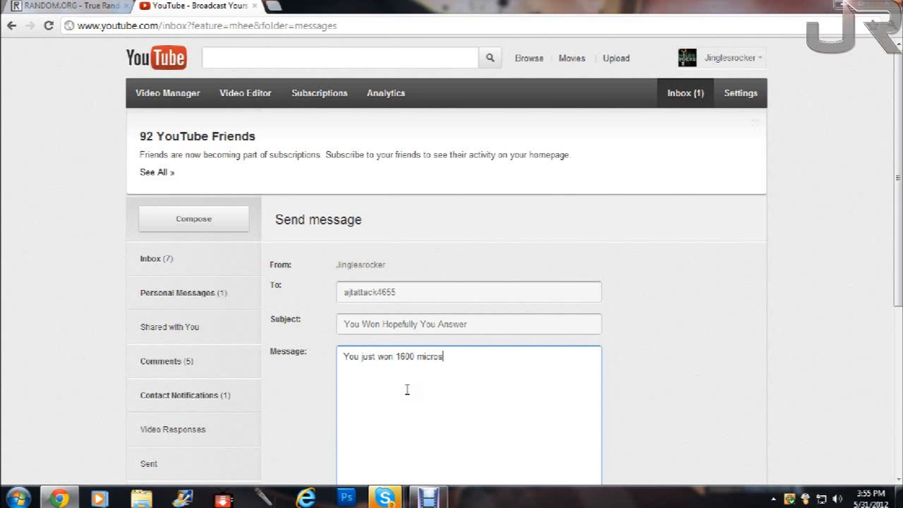
pyautogui.write('soft points cr')
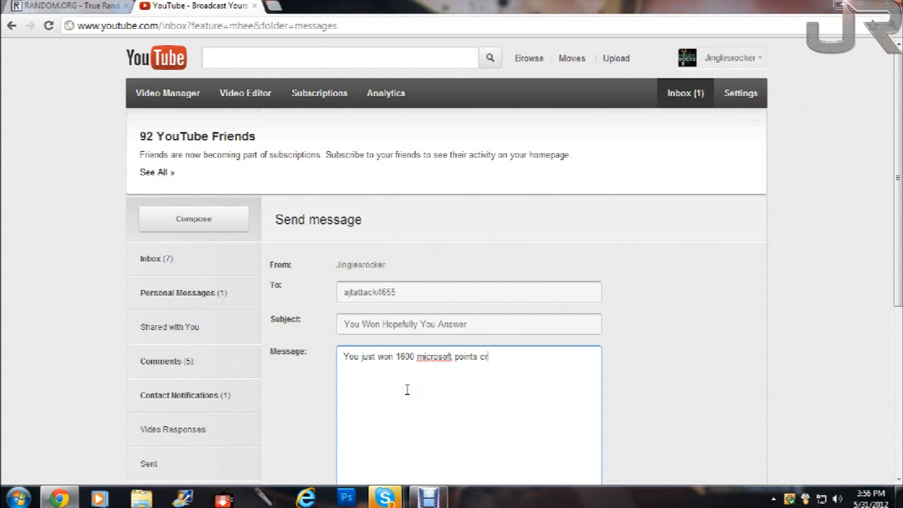
pyautogui.write('ongrats!!!!!!! answer')
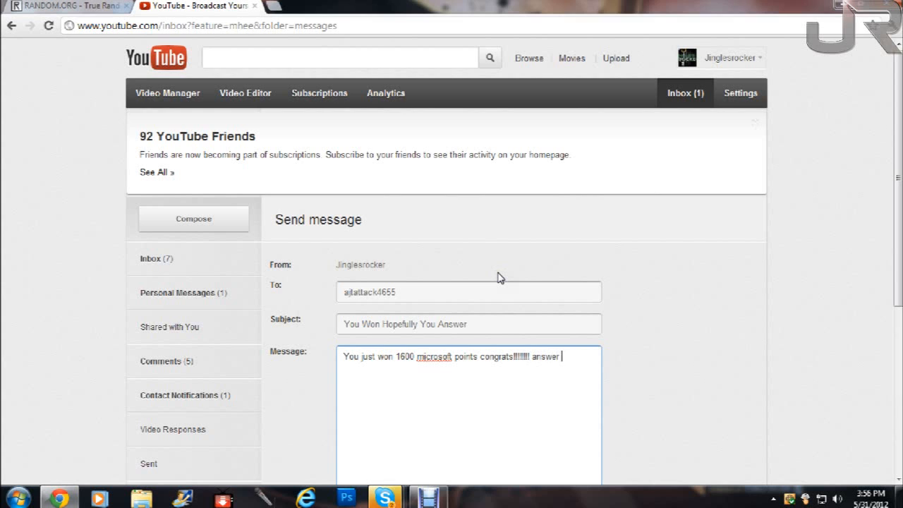
pyautogui.write('by tomorro')
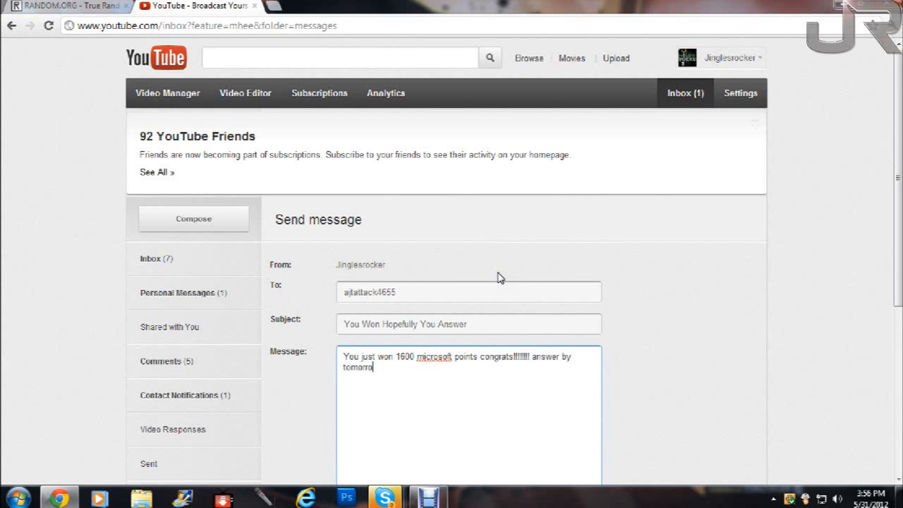
# Send the 1600 Microsoft points prize message to the winner.
pyautogui.scroll(-3)
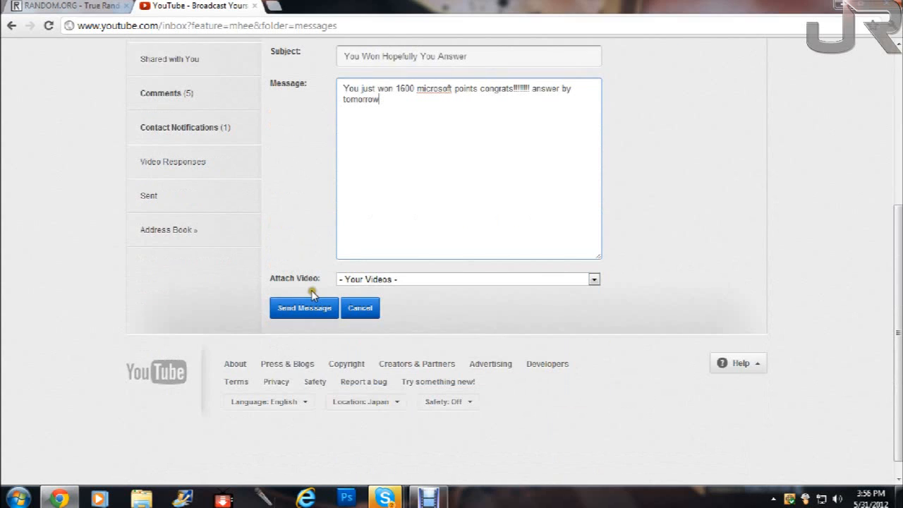
pyautogui.moveTo(321, 316)
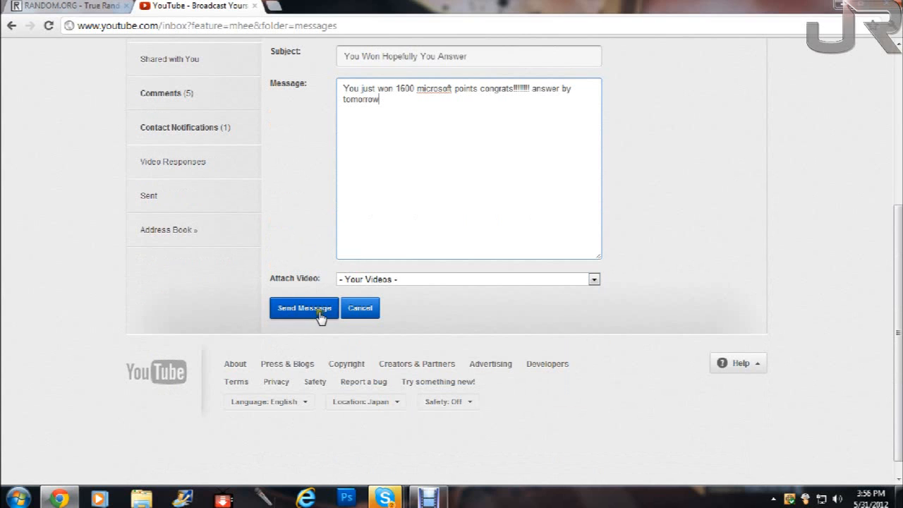
pyautogui.click(304, 309)
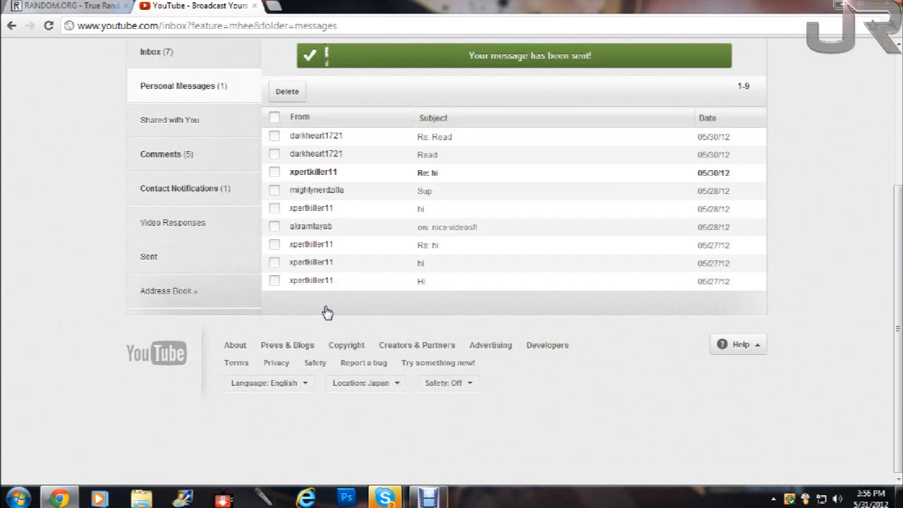
pyautogui.moveTo(284, 281)
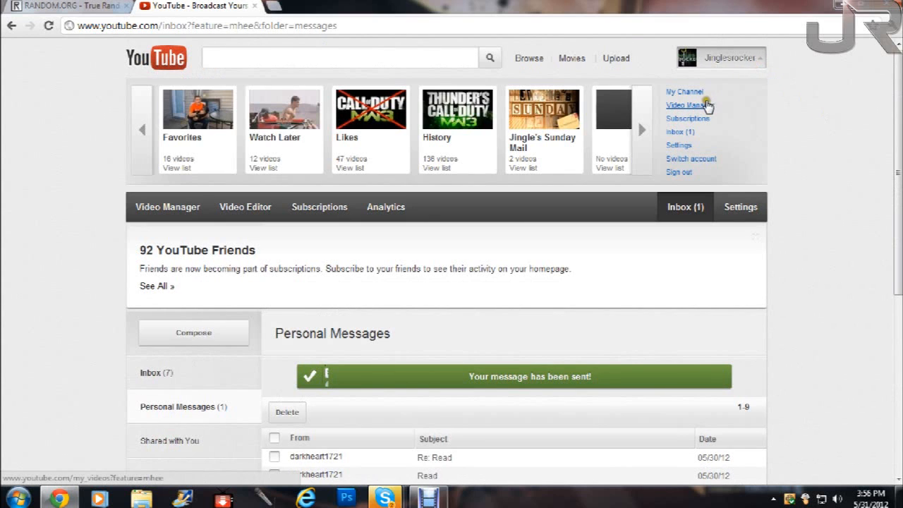
# Open Video Manager and scroll through the Uploads list past earlier videos.
pyautogui.click(686, 105)
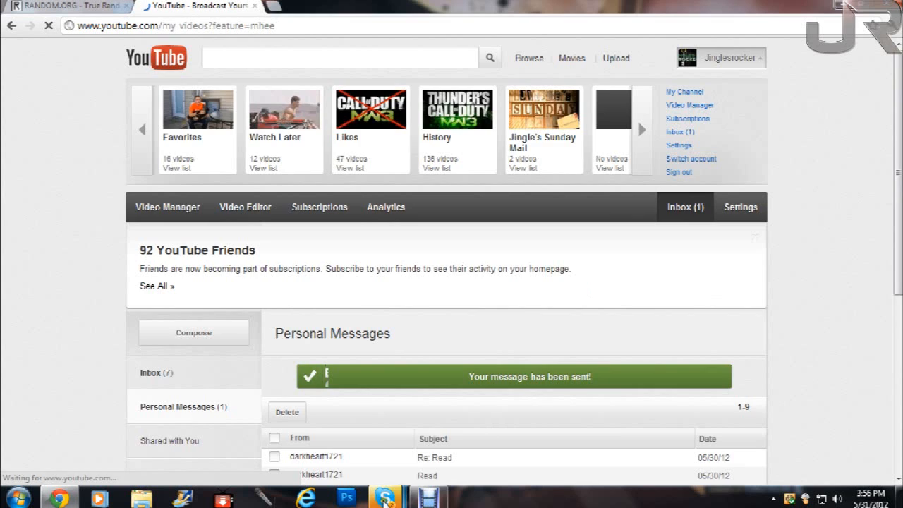
pyautogui.click(167, 207)
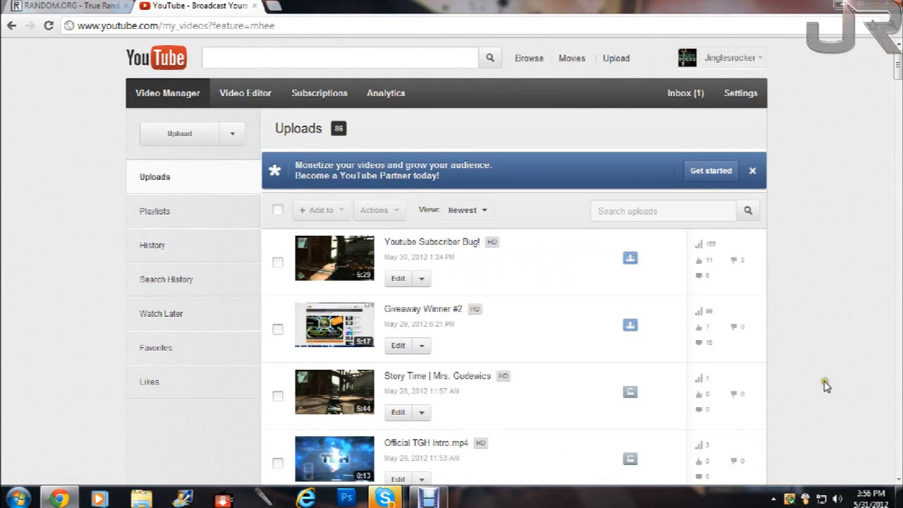
pyautogui.moveTo(815, 360)
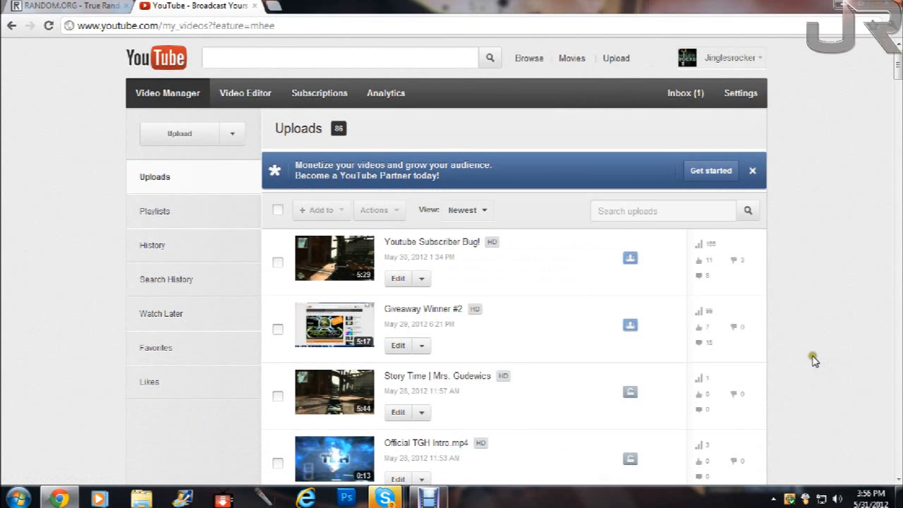
pyautogui.scroll(-3)
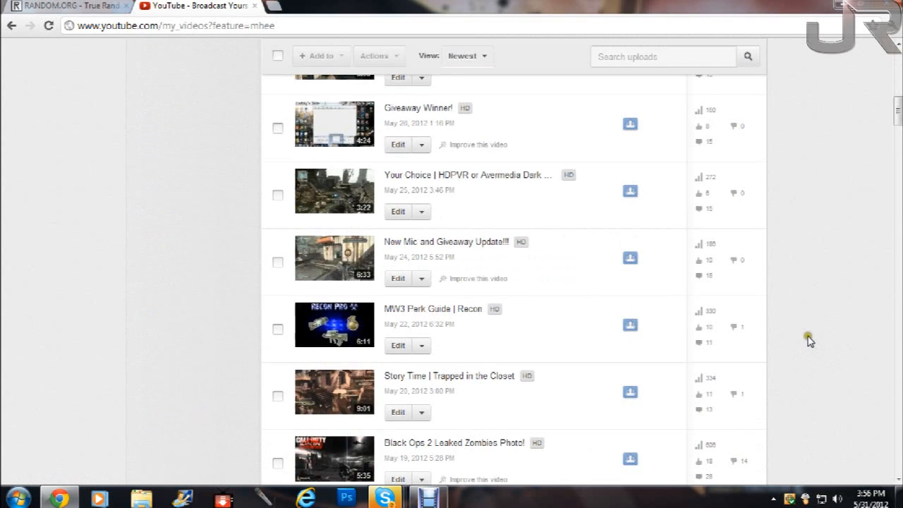
pyautogui.moveTo(806, 353)
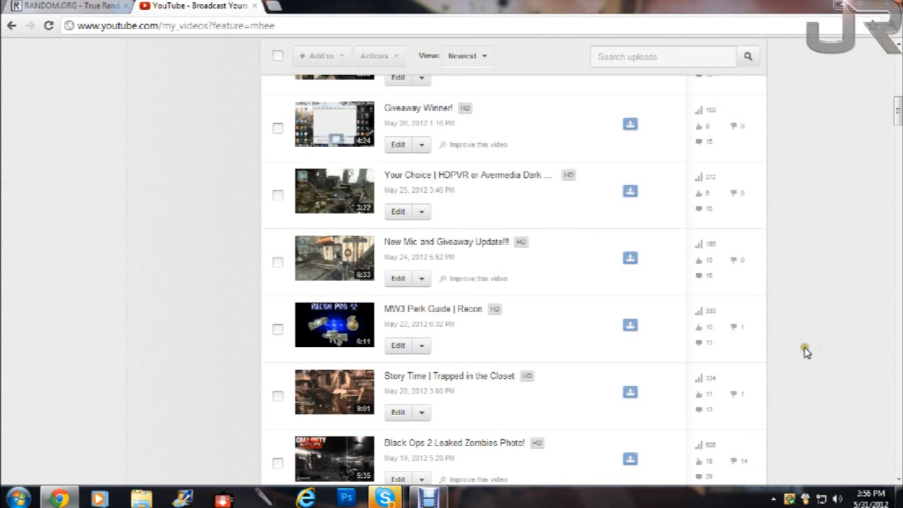
pyautogui.moveTo(821, 346)
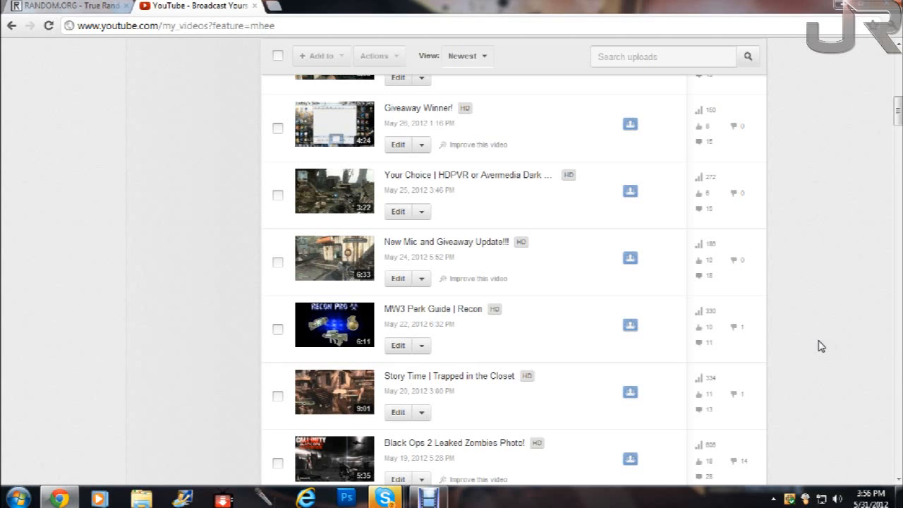
pyautogui.moveTo(827, 333)
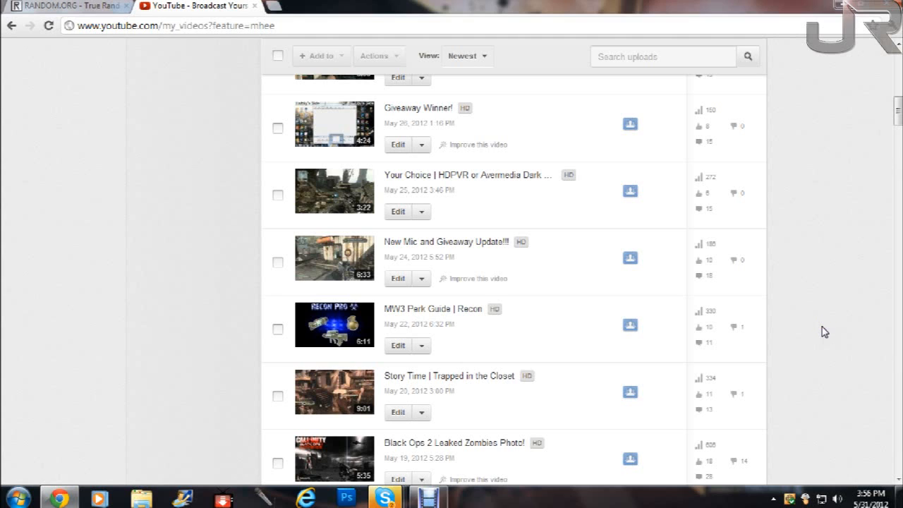
pyautogui.moveTo(736, 347)
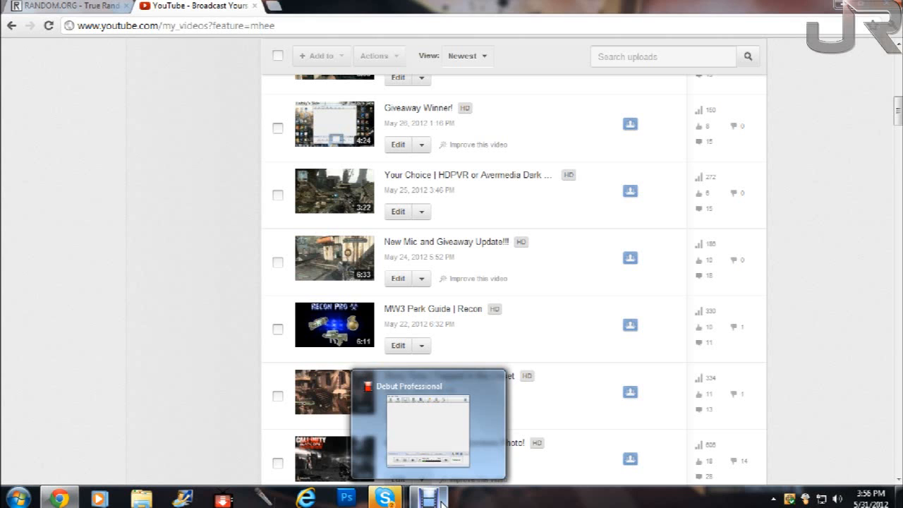
pyautogui.moveTo(452, 498)
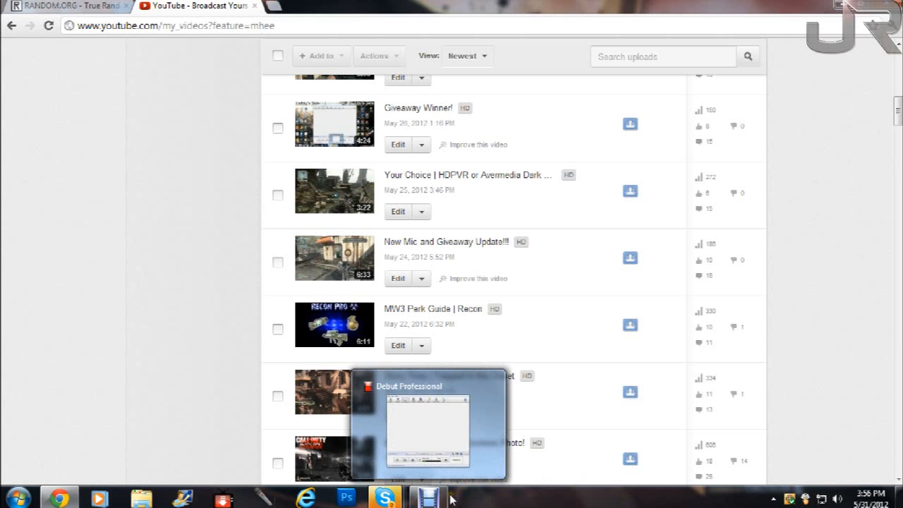